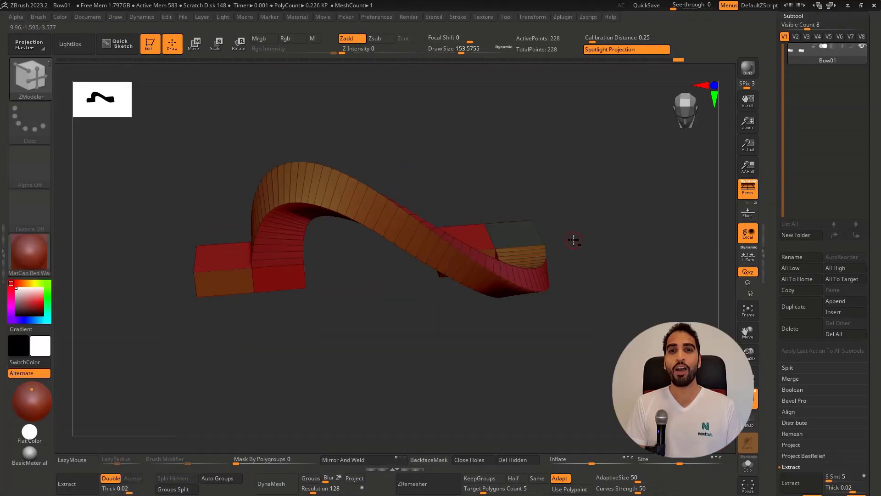
# Load the Tribal_Princess project and show the green polygroup strip geometry.
pyautogui.press('Tab')
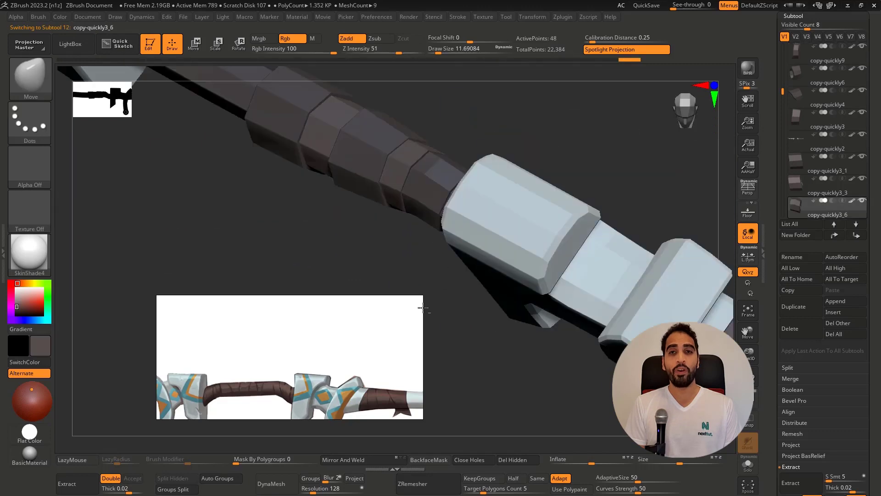
pyautogui.click(194, 44)
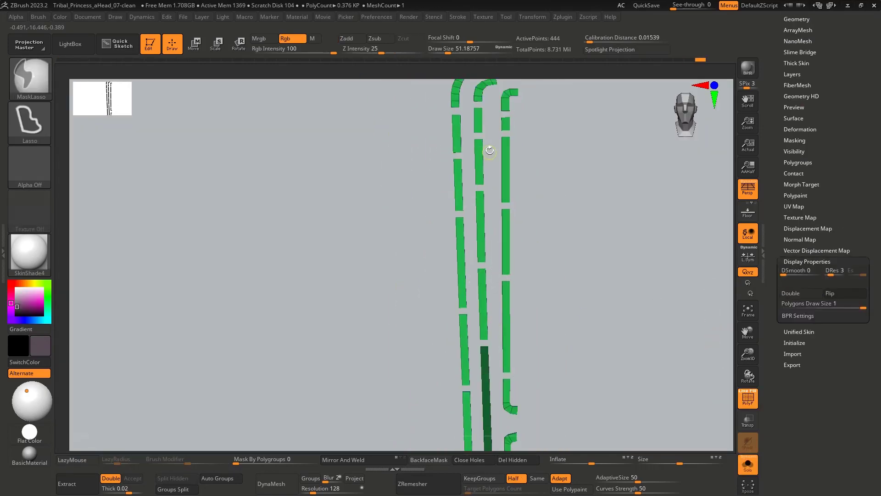
# Adjust the fang subtools on the belt, undoing the last placement against the reference.
pyautogui.click(194, 44)
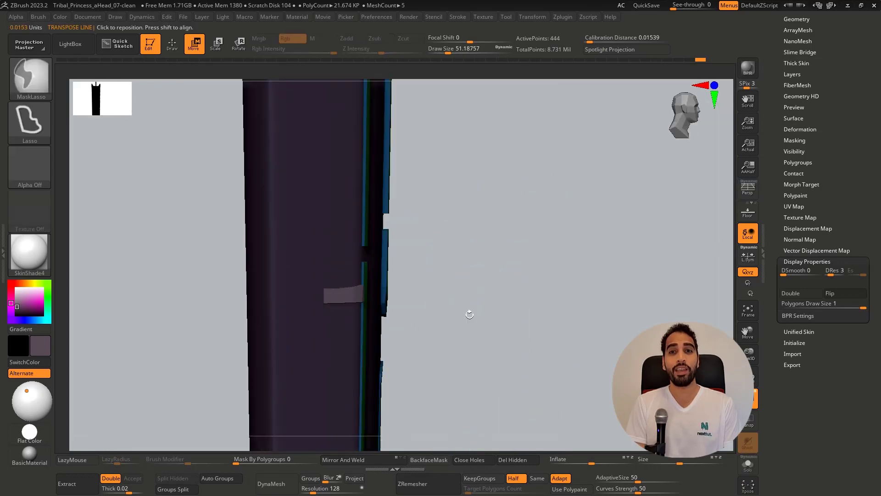
pyautogui.press('ctrl+z')
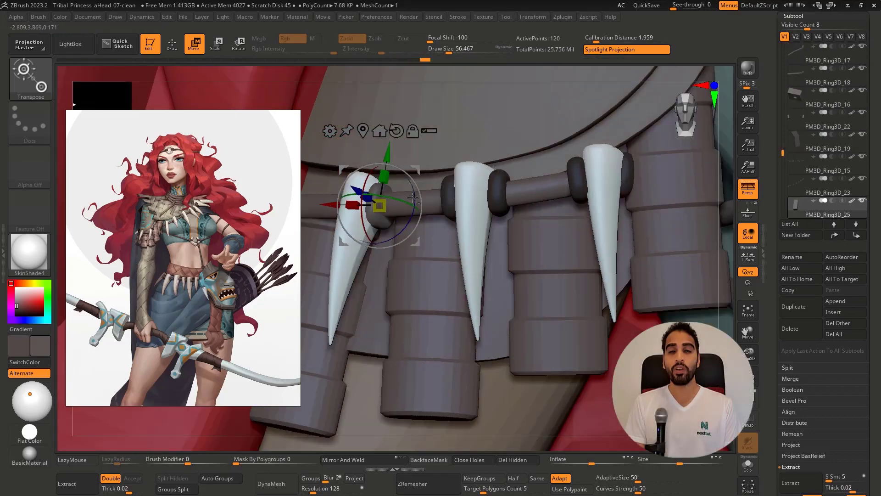
# Dismiss the Dynamic Draw Size note and start blocking the boot heel with ZModeler.
pyautogui.click(171, 44)
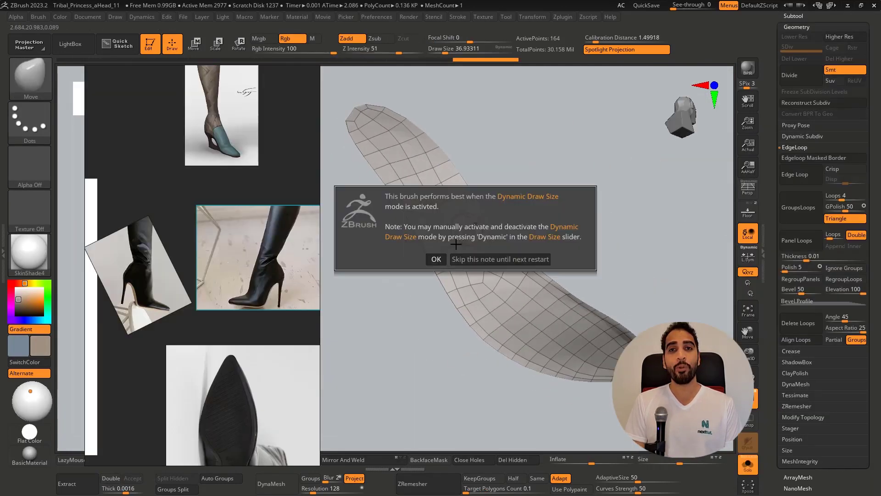
pyautogui.click(435, 259)
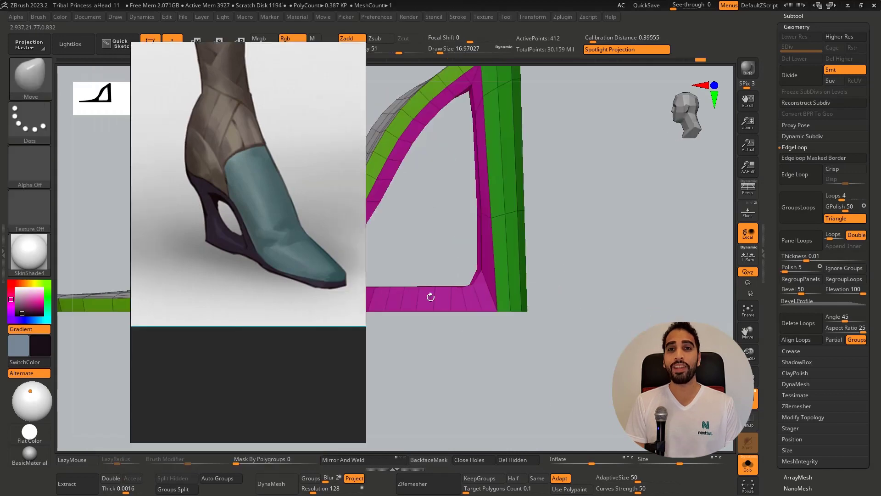